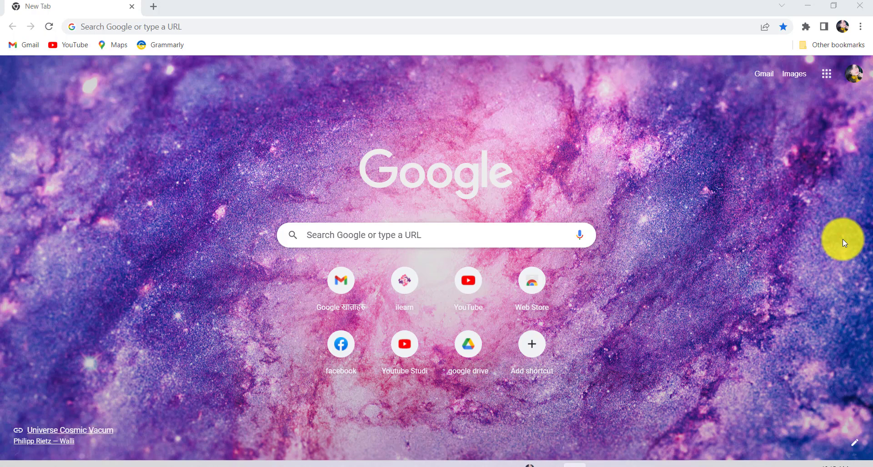
mouse_move(198, 129)
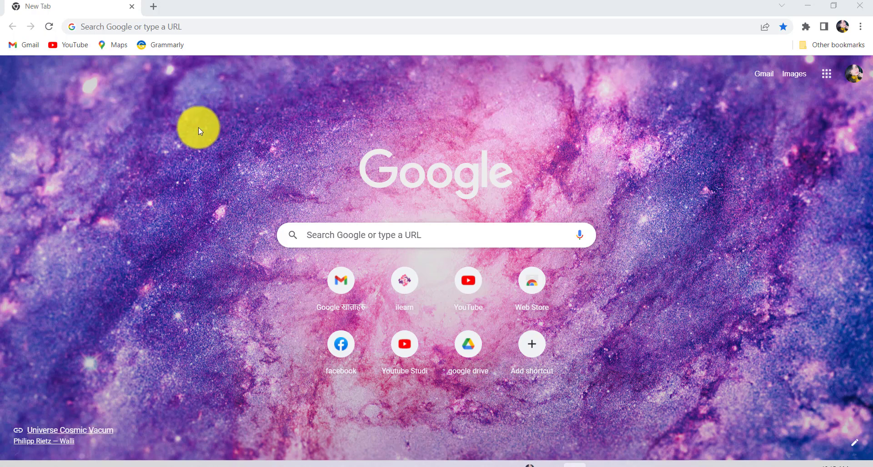
click(134, 26)
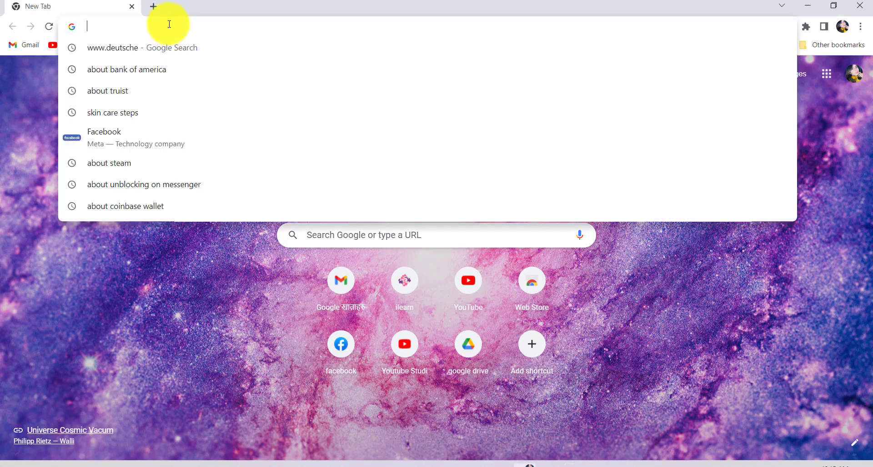
text(www.primevideo.com)
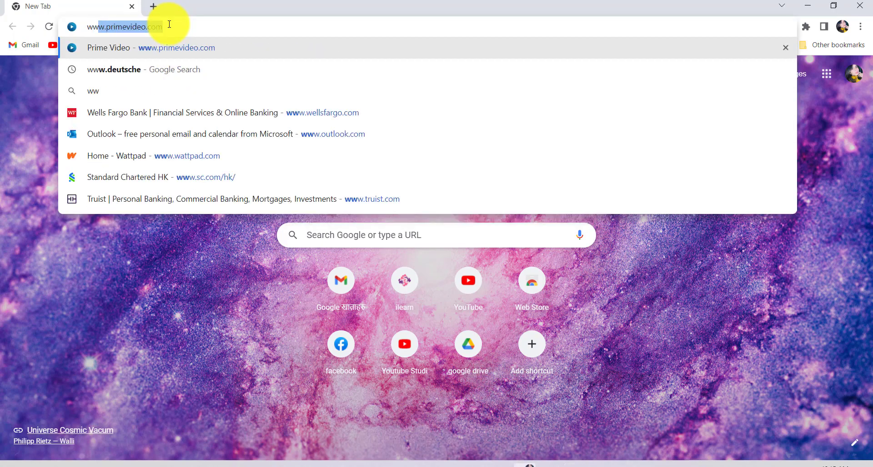
text(www.db.com)
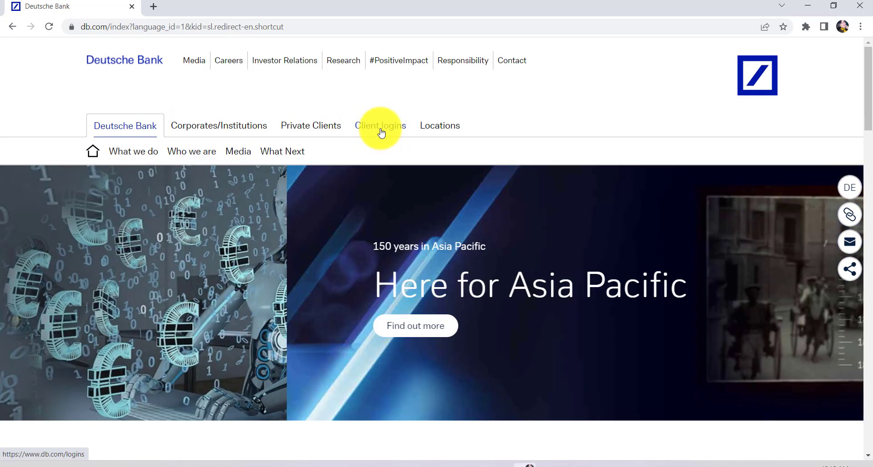
- Go to the Client logins page and scroll to the country and business-area portal list
click(380, 125)
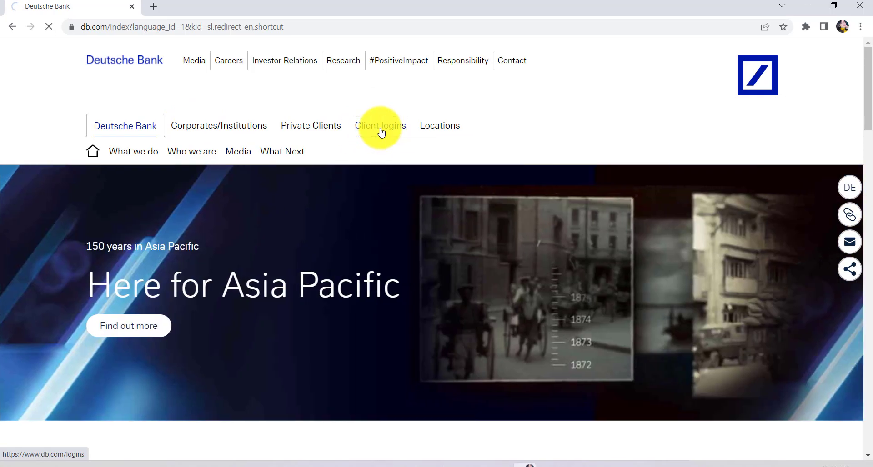
click(380, 125)
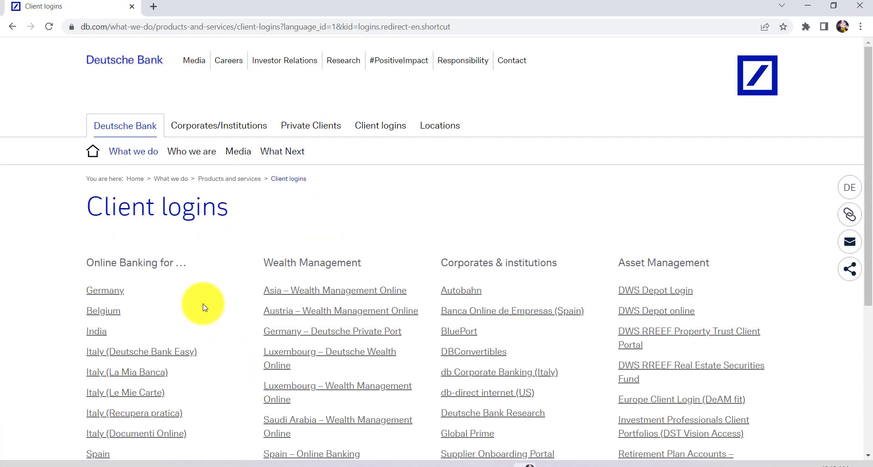
scroll(down, 3)
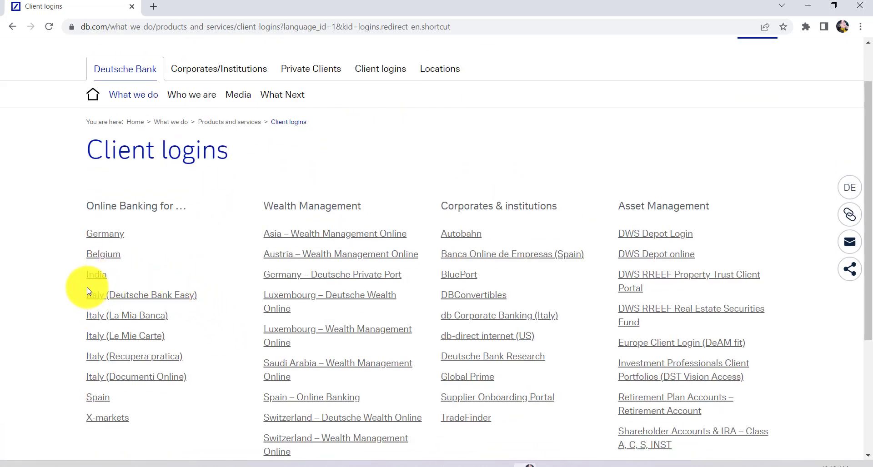
- Choose the India link under Online Banking to load the internet banking login in a new tab
click(96, 274)
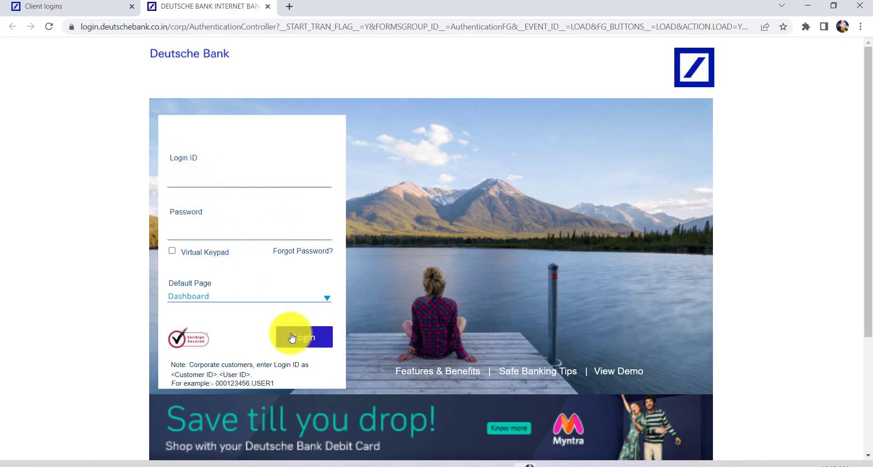
mouse_move(258, 321)
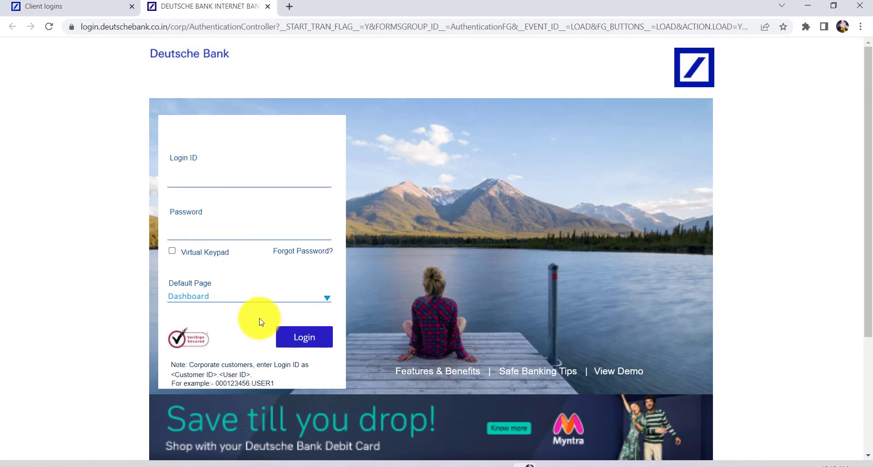
mouse_move(300, 244)
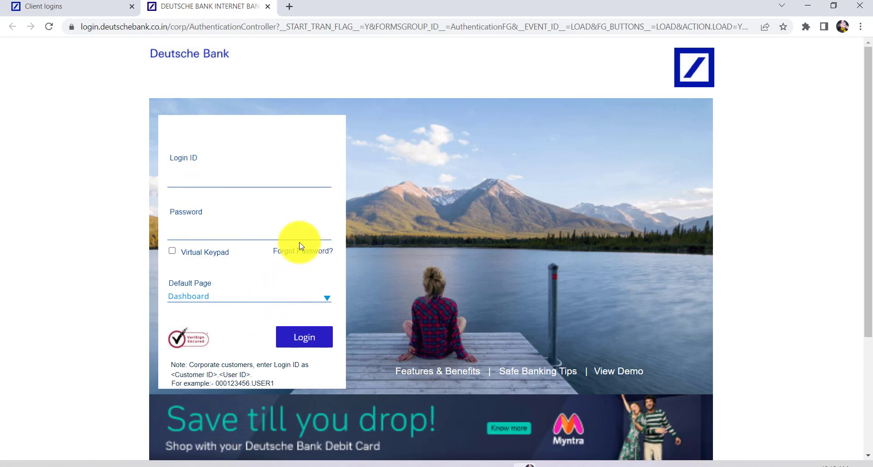
- Use 'Forgot Password?' to reach the Login Details form asking for Login ID and verification code
click(303, 250)
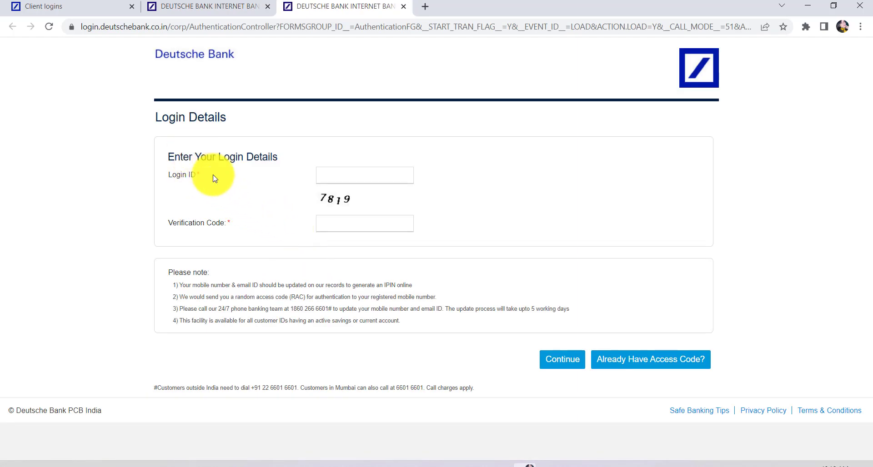
mouse_move(283, 219)
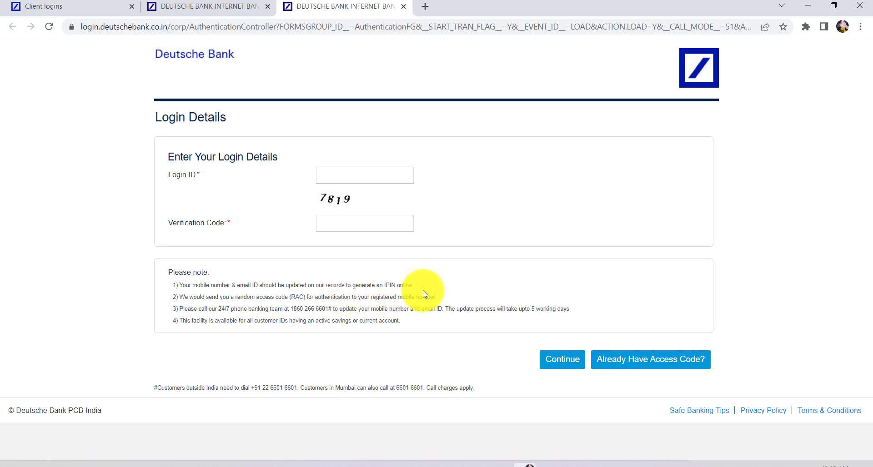
mouse_move(214, 303)
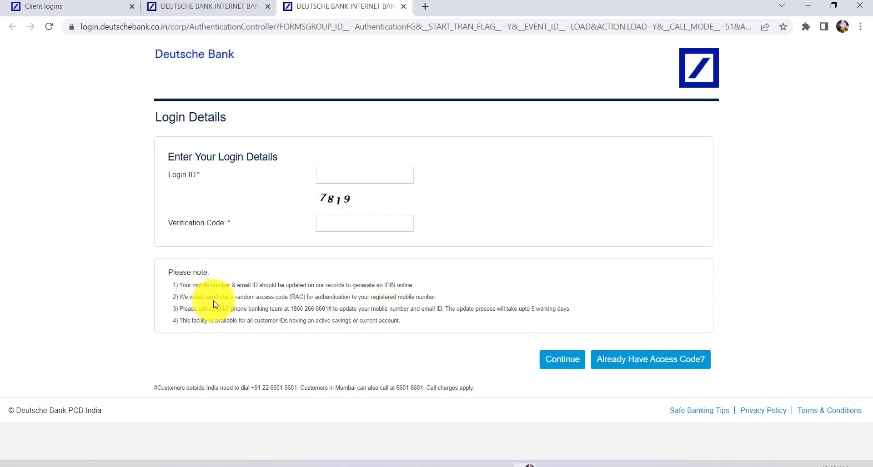
mouse_move(302, 309)
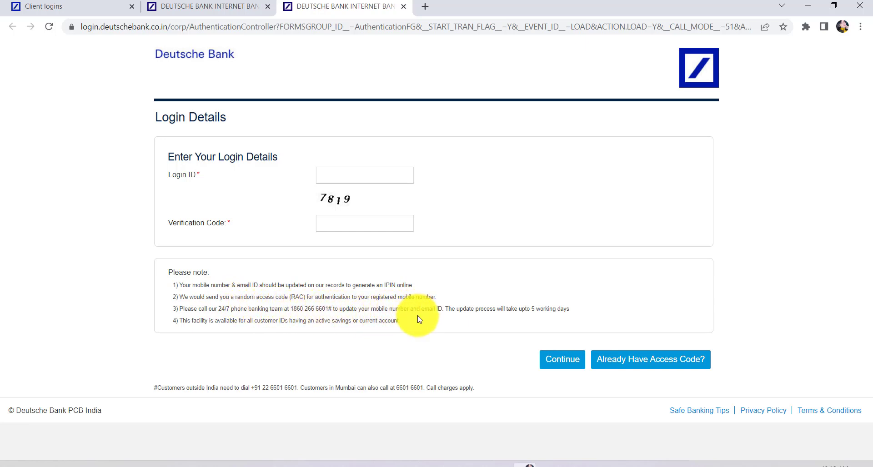
mouse_move(196, 315)
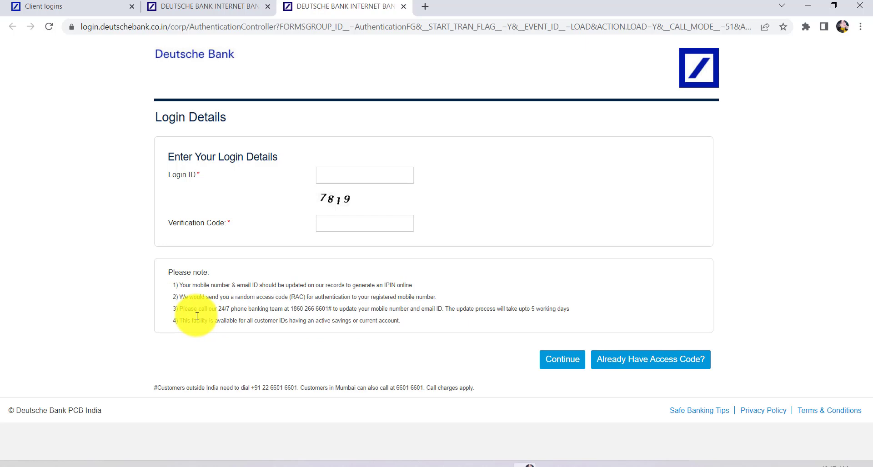
mouse_move(234, 317)
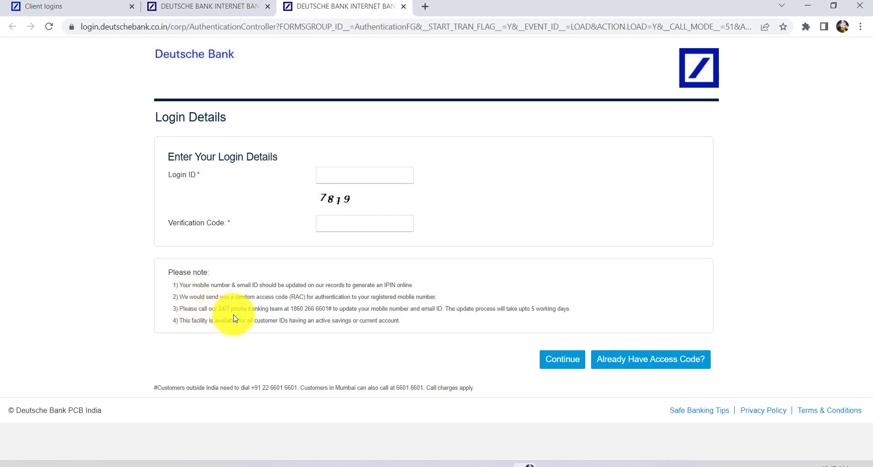
mouse_move(305, 312)
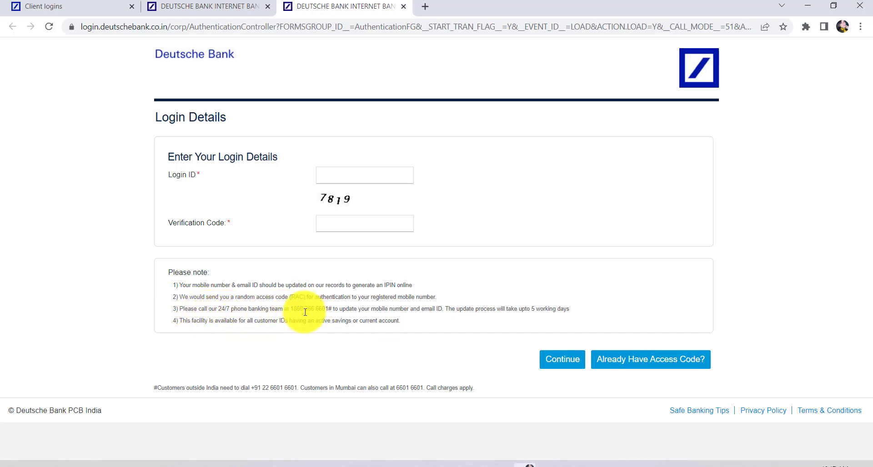
mouse_move(365, 330)
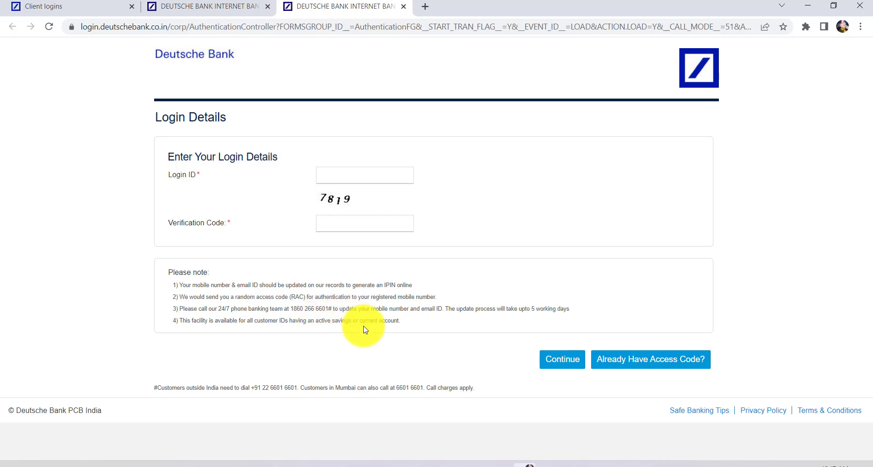
mouse_move(373, 339)
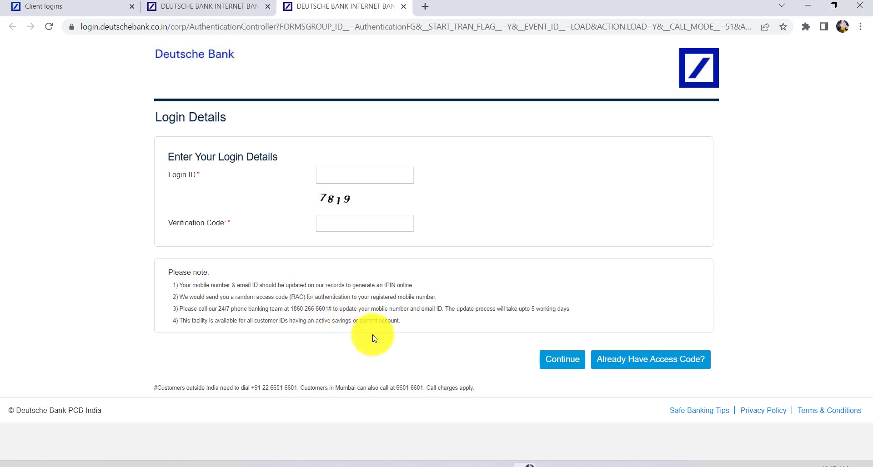
mouse_move(467, 340)
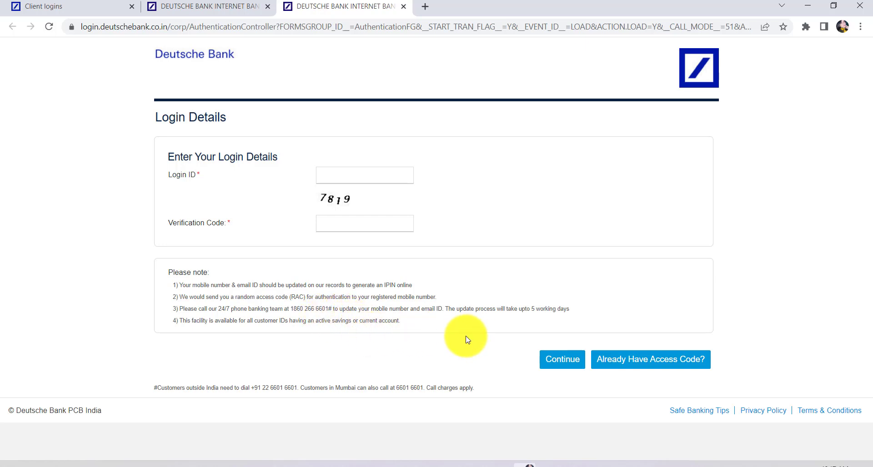
mouse_move(191, 331)
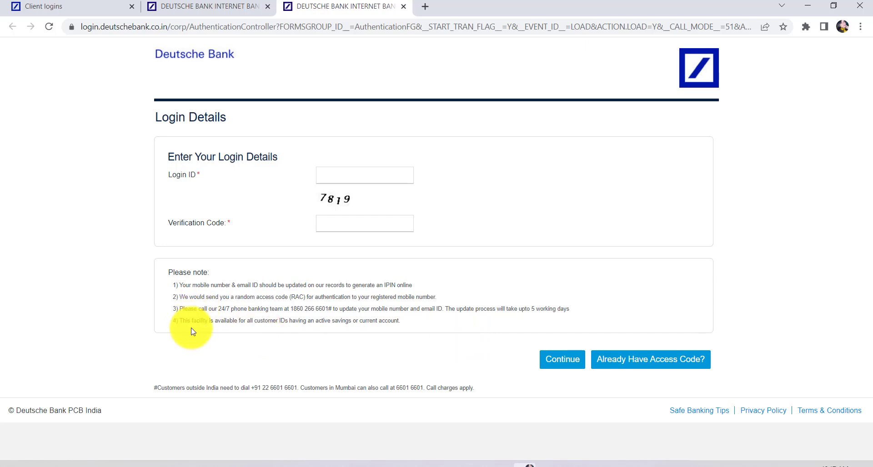
mouse_move(273, 345)
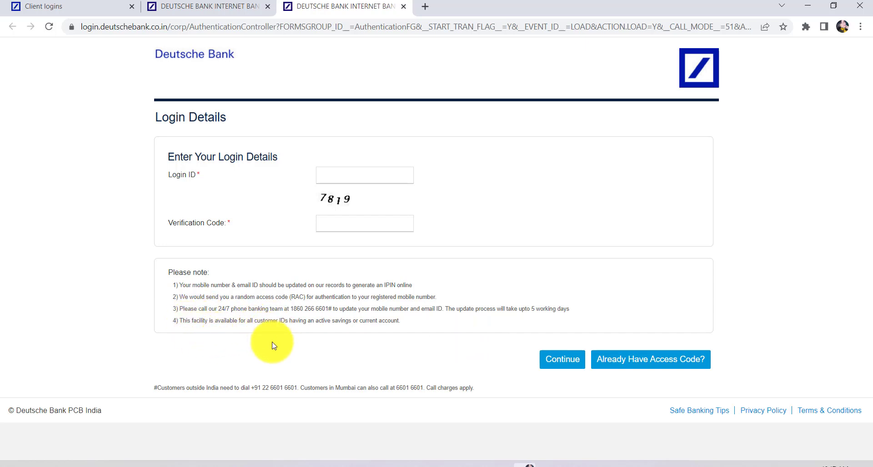
mouse_move(372, 335)
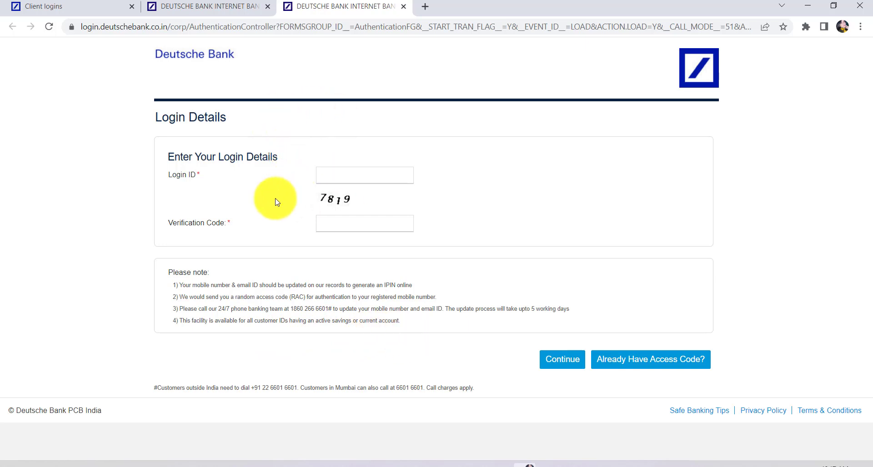
mouse_move(339, 199)
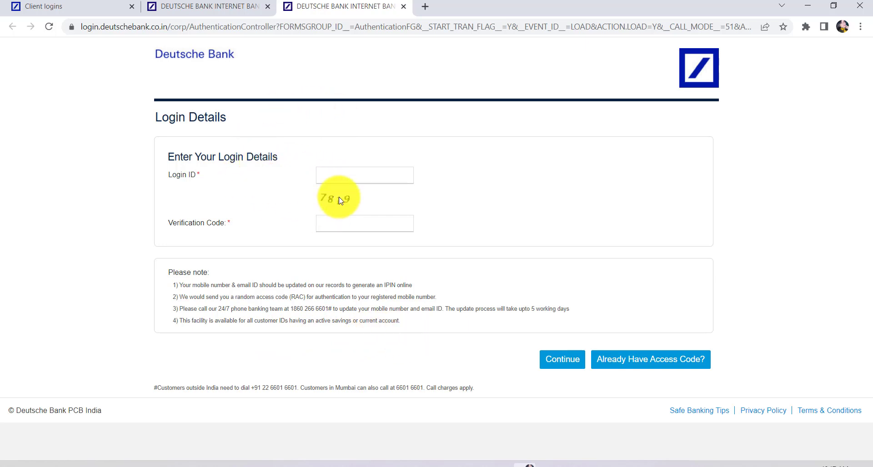
mouse_move(660, 344)
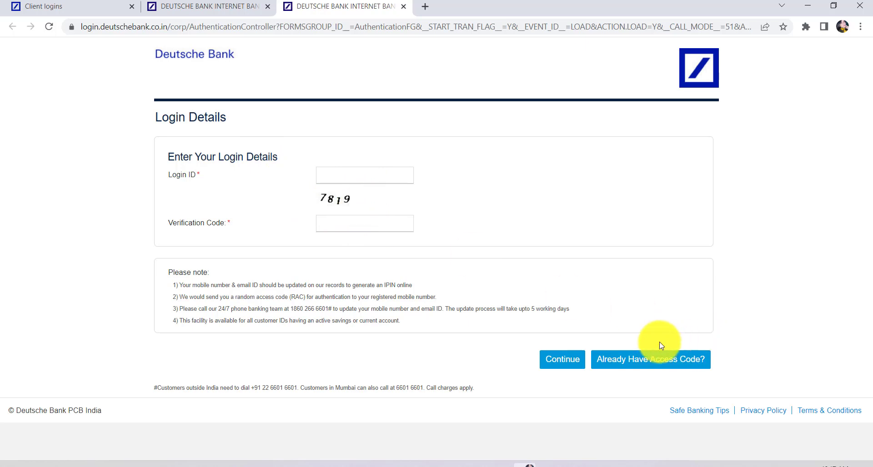
mouse_move(661, 238)
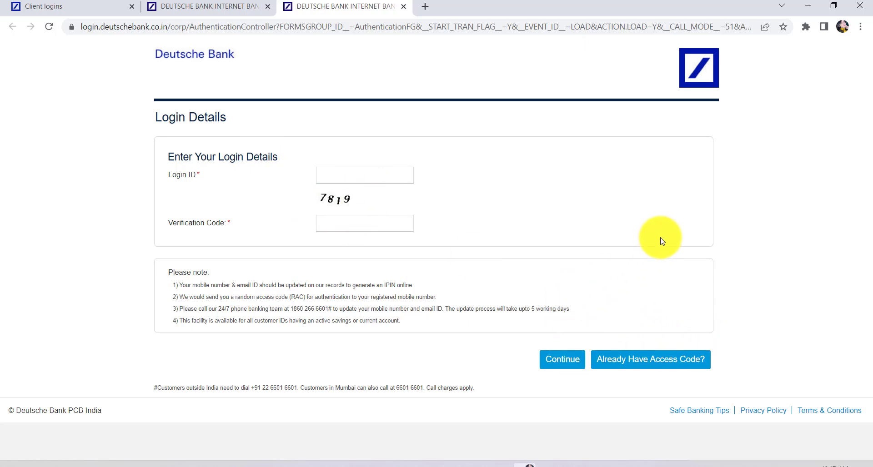